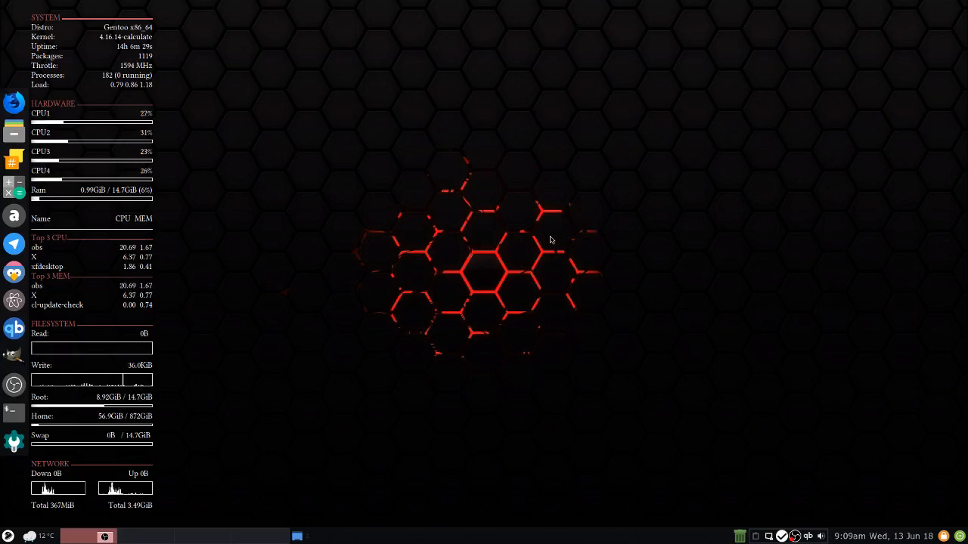
mouse_move(481, 303)
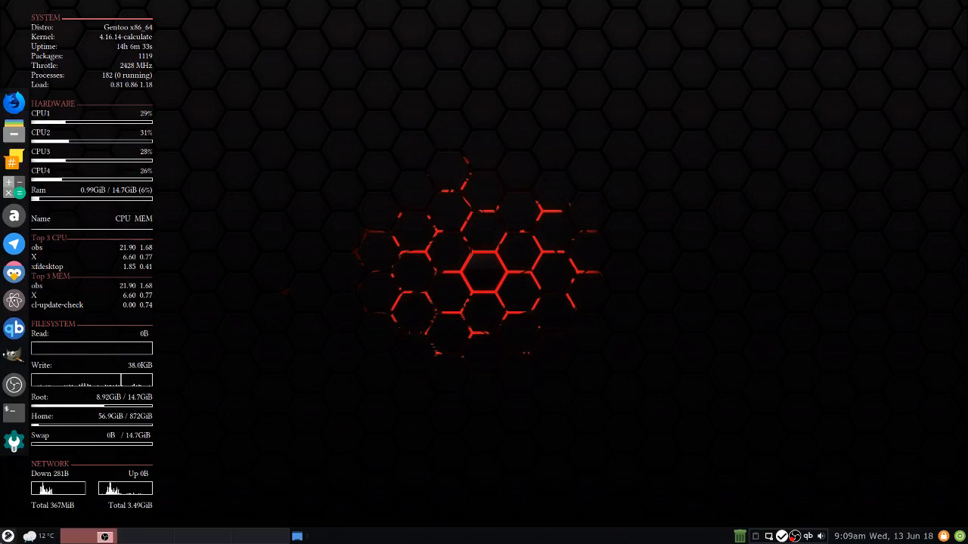
Browse the Xfce launcher from the Internet category to the Multimedia category listing Shotcut.
left_click(8, 535)
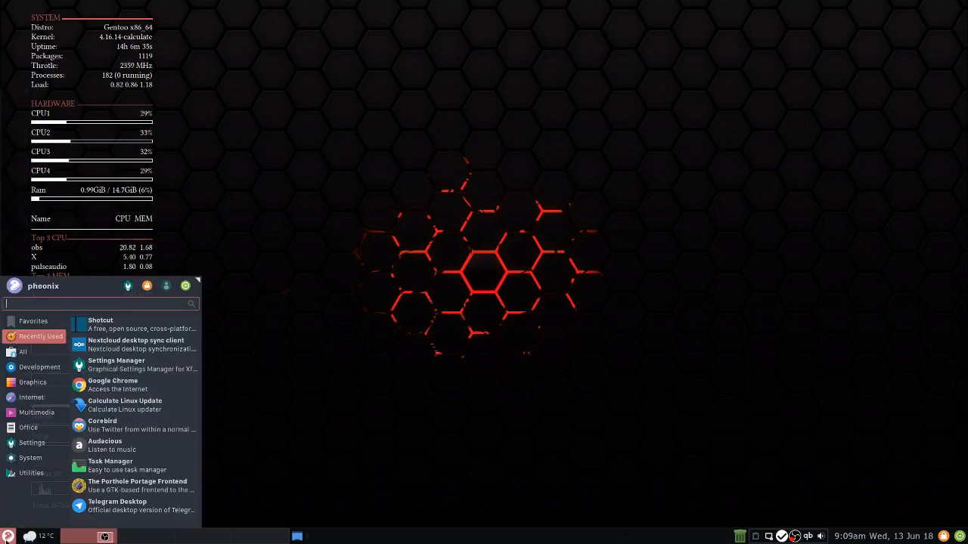
left_click(28, 426)
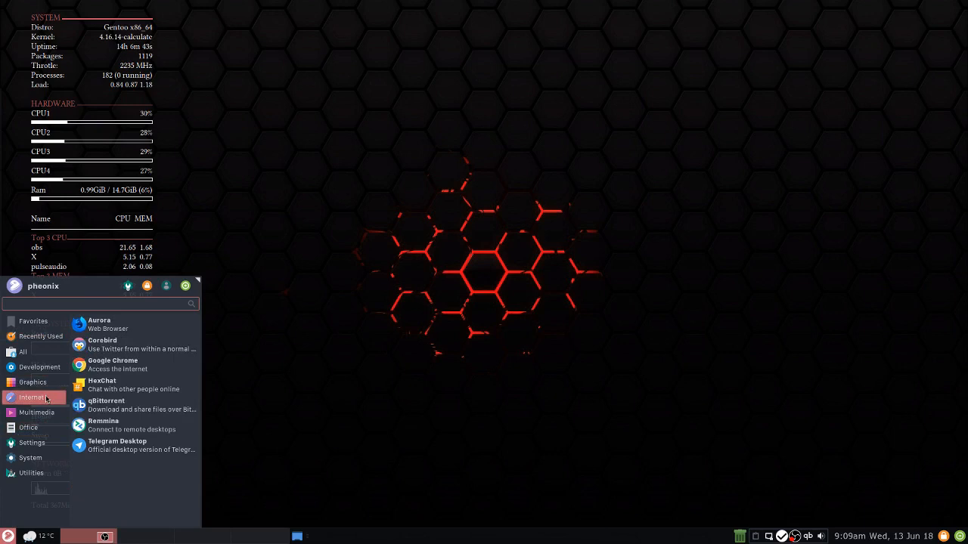
left_click(34, 412)
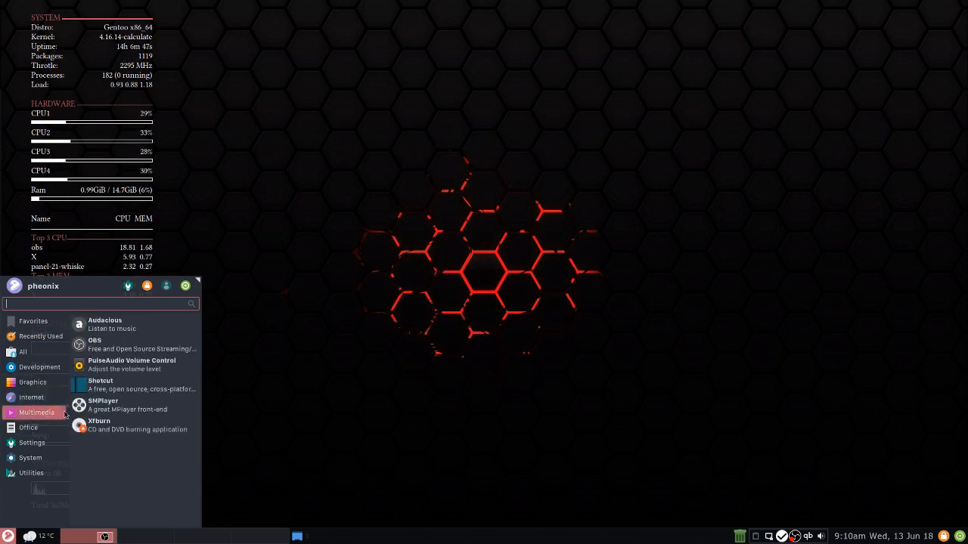
Launch Shotcut and load The Science of Flat Earth.mp4 from Videos into the player, seeking ahead.
left_click(100, 384)
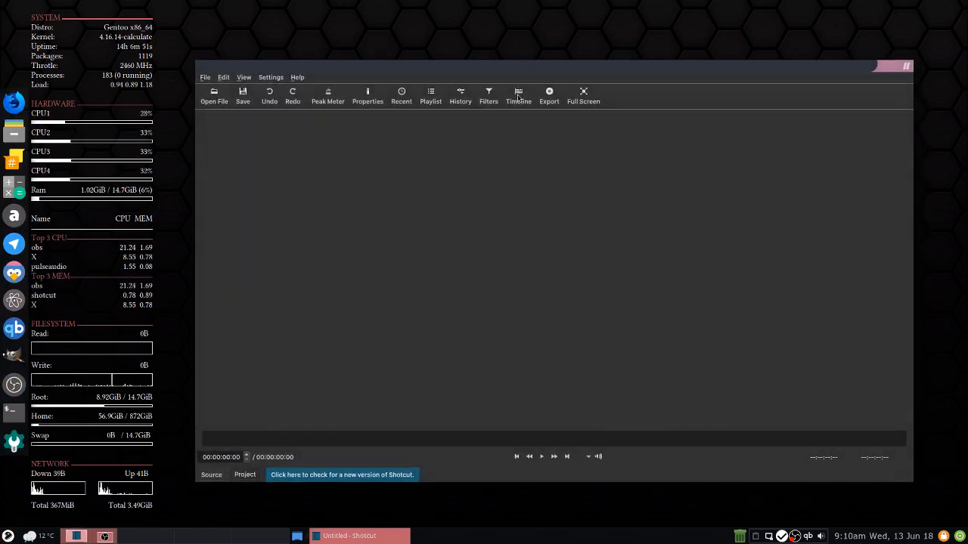
left_click(205, 77)
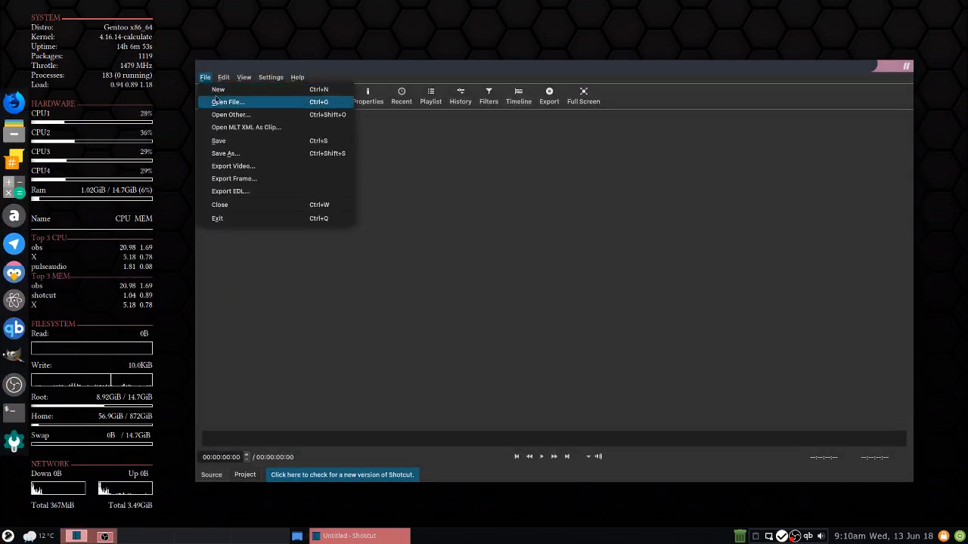
left_click(227, 101)
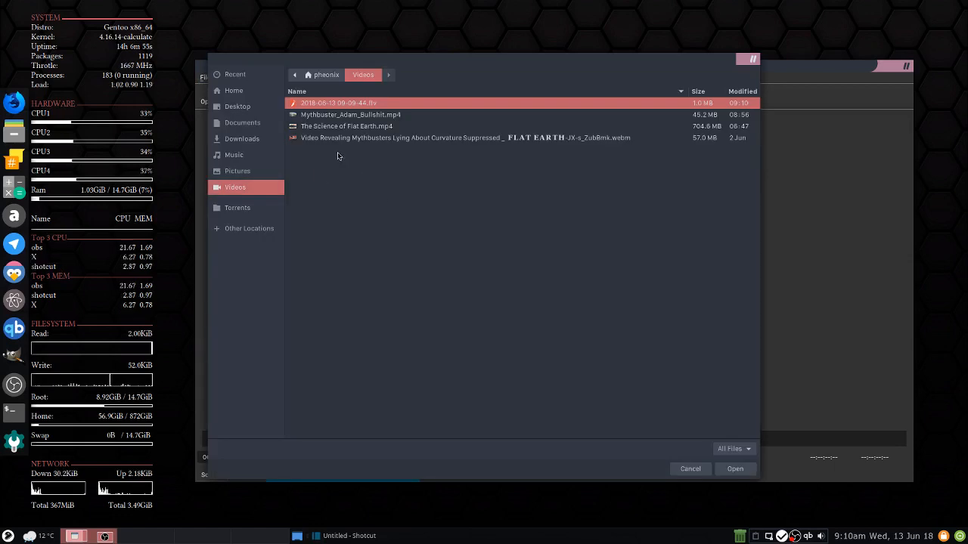
mouse_move(436, 154)
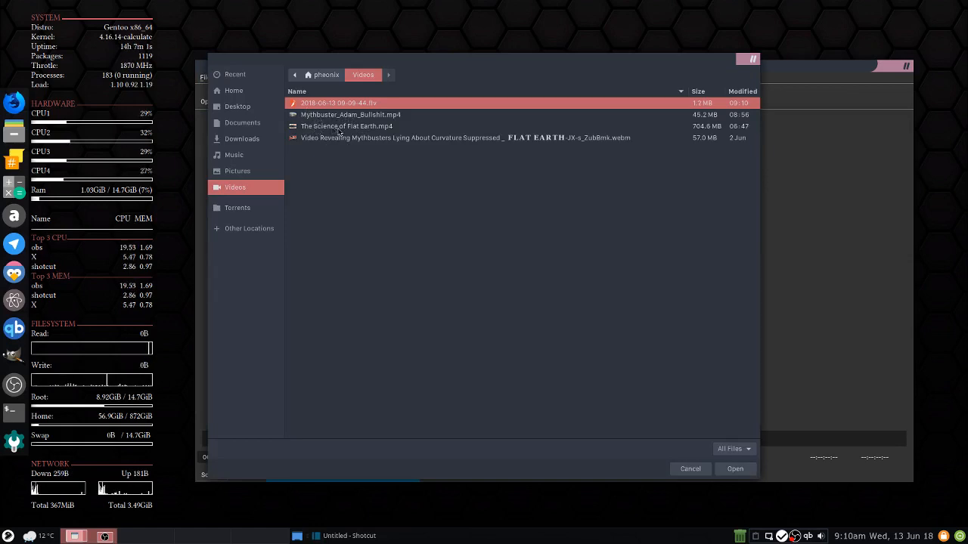
left_click(735, 469)
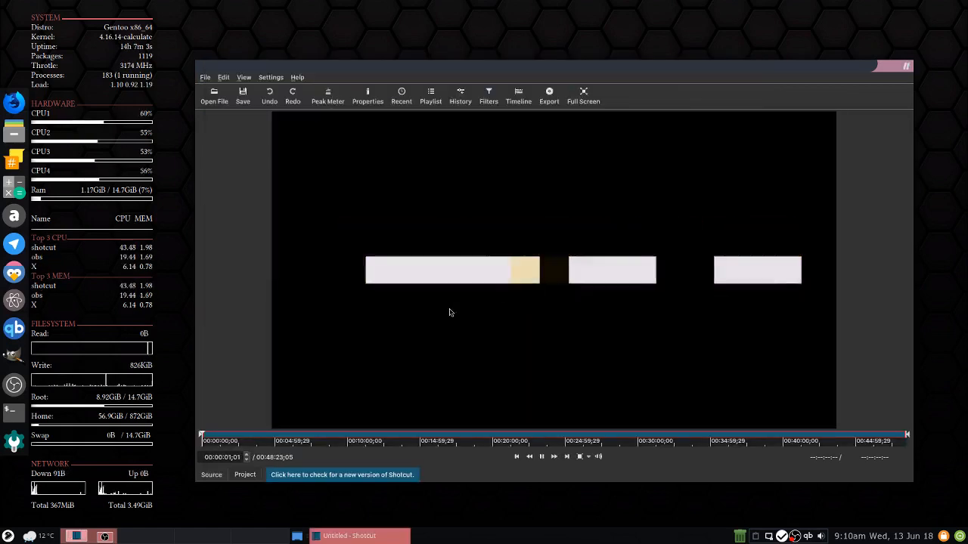
left_click(542, 457)
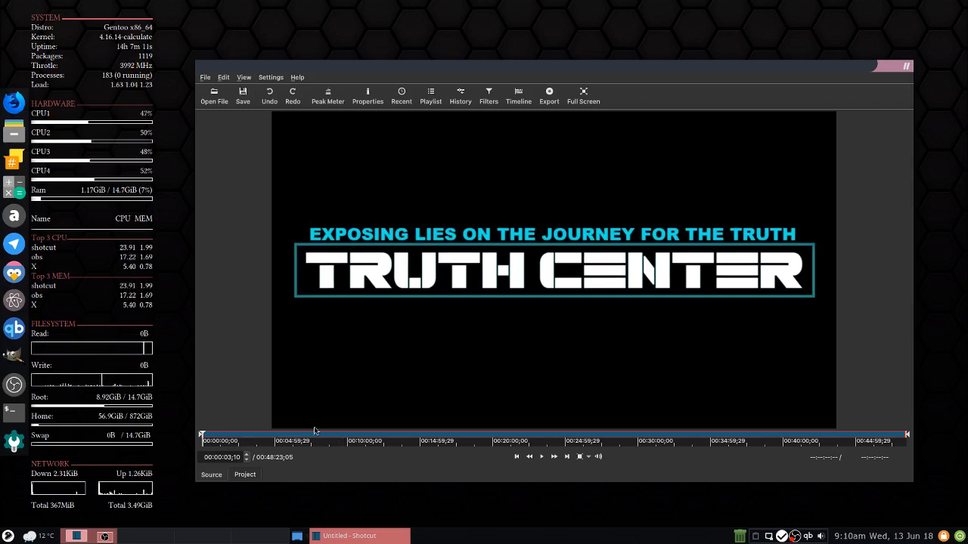
mouse_move(572, 334)
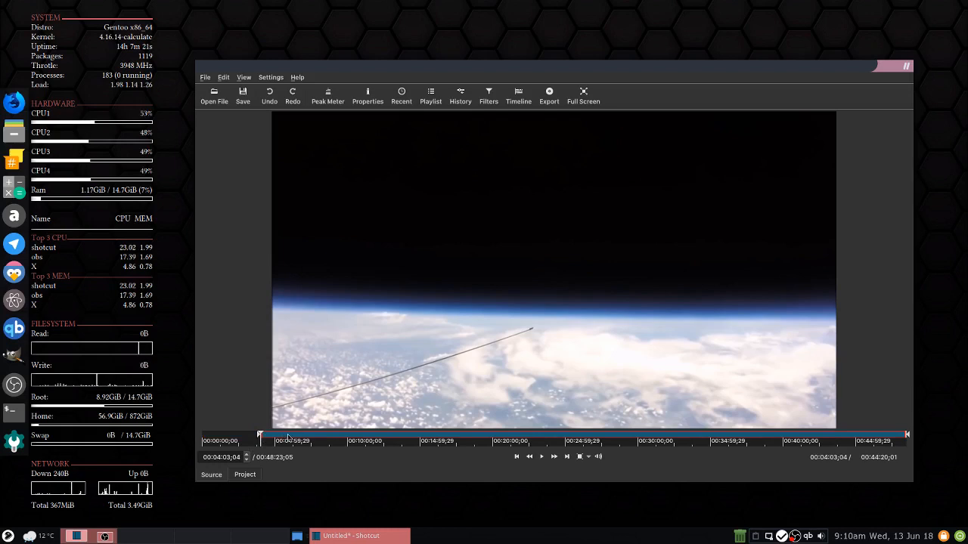
Show the playlist panel with the Flat Earth clip added, then hide the panel again.
left_click(290, 435)
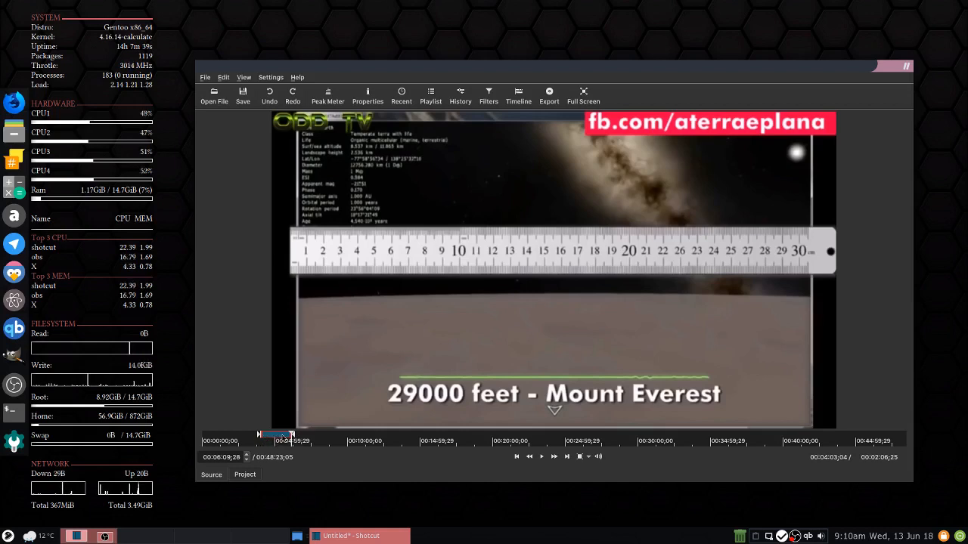
left_click(430, 95)
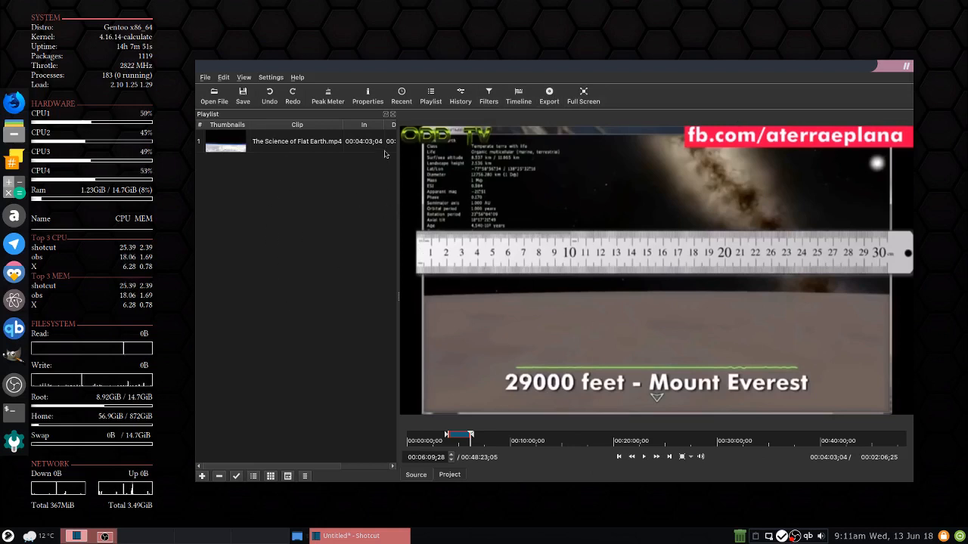
left_click(296, 142)
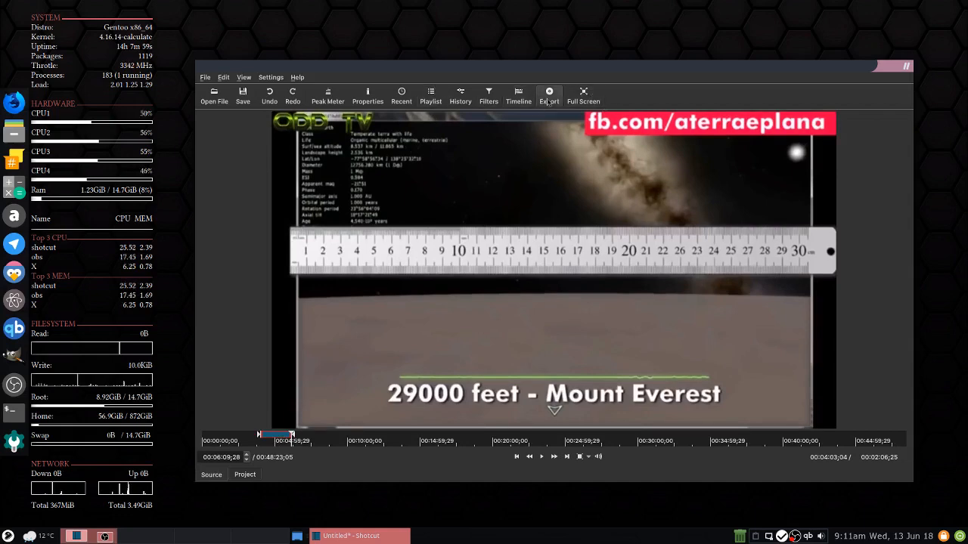
left_click(549, 96)
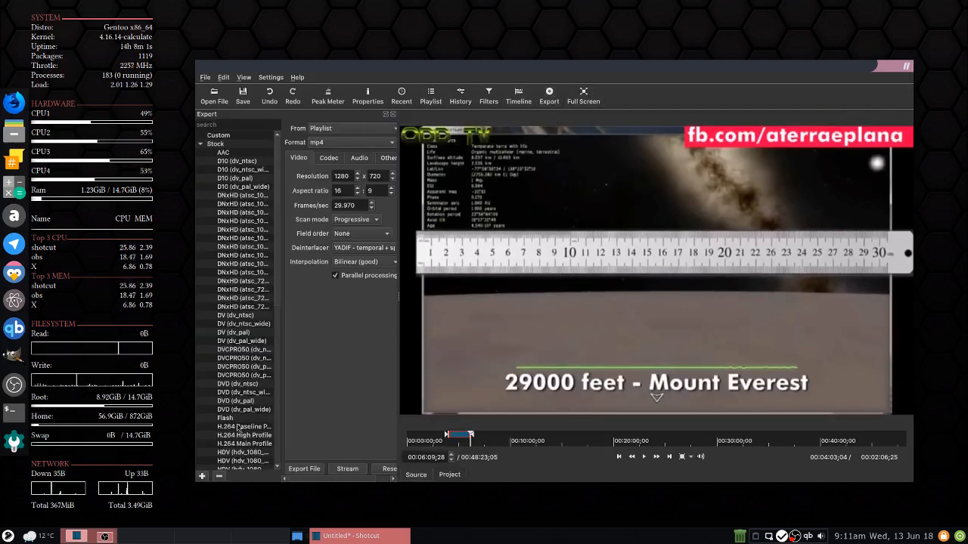
scroll("down", 3)
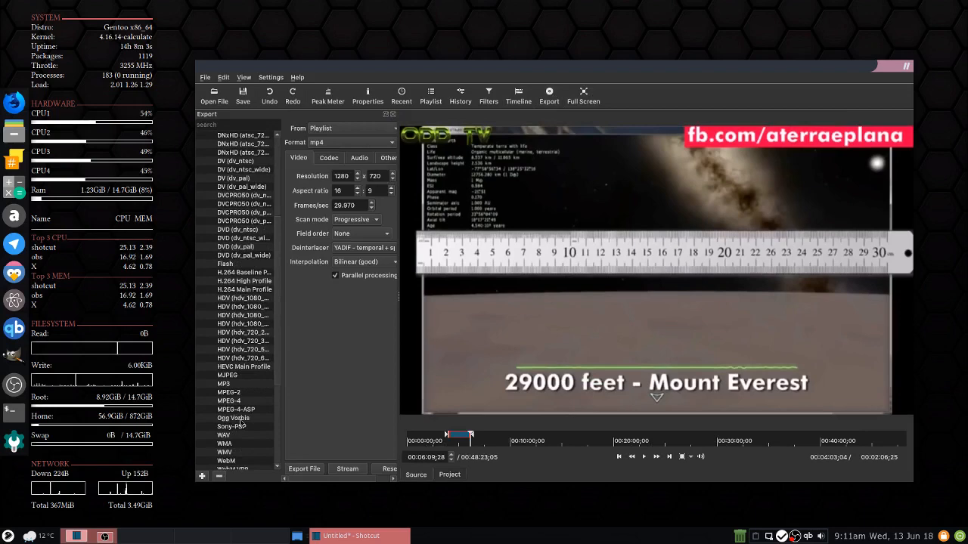
scroll("down", 3)
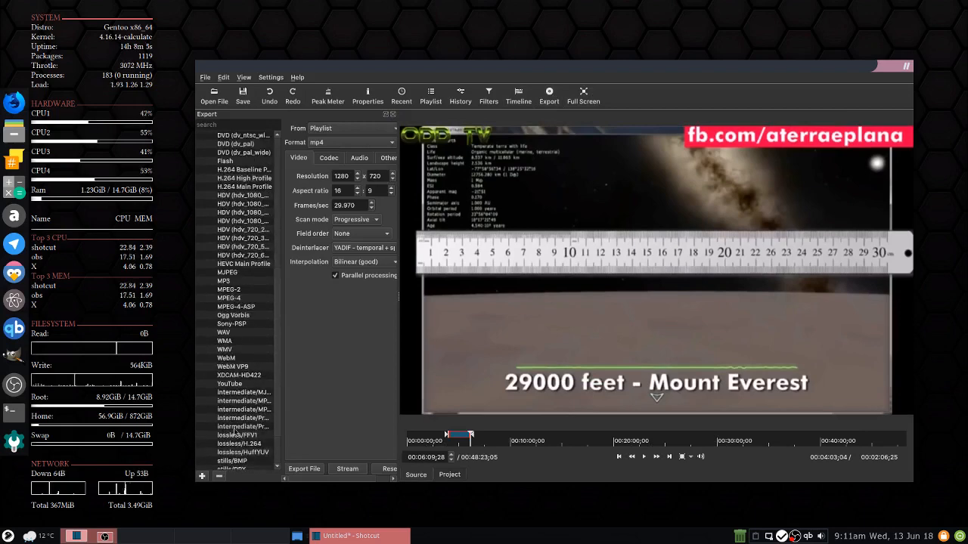
left_click(230, 384)
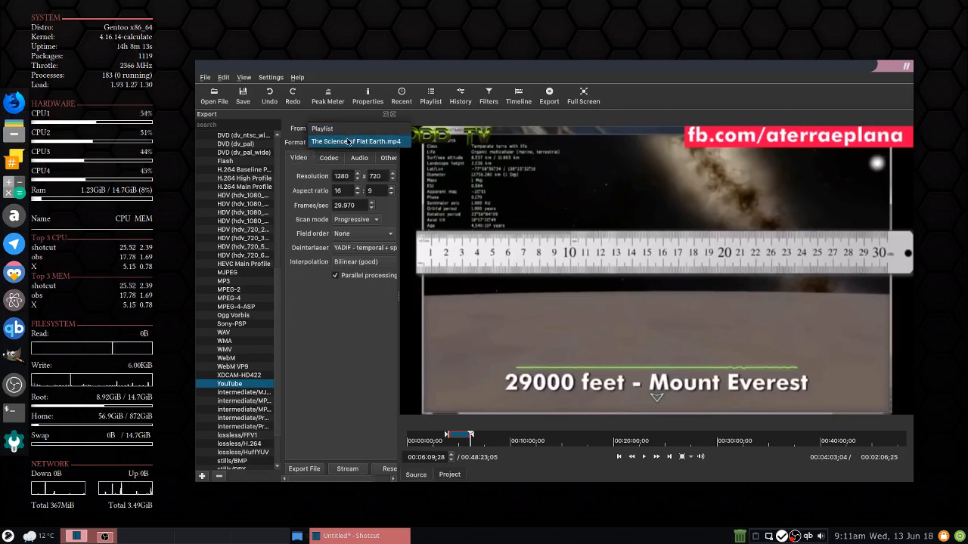
left_click(355, 143)
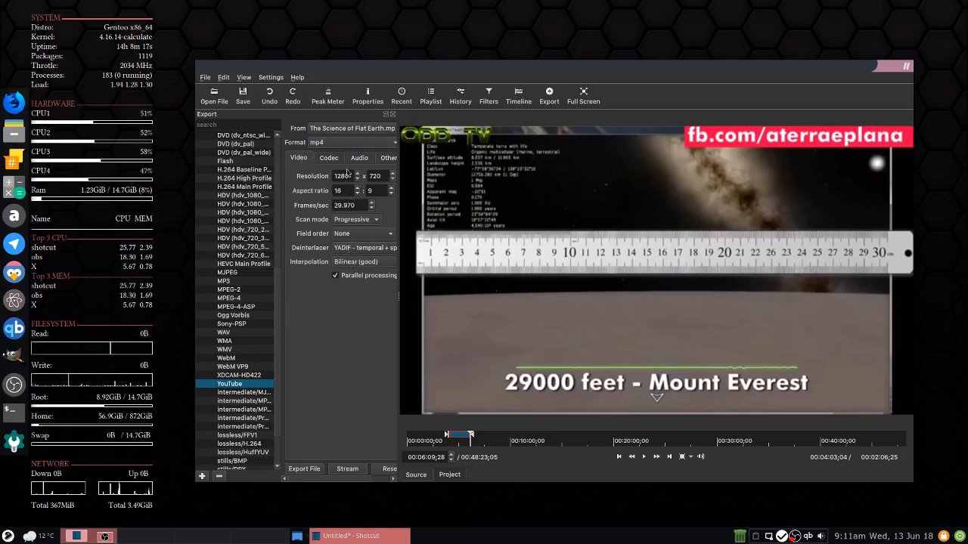
left_click(329, 159)
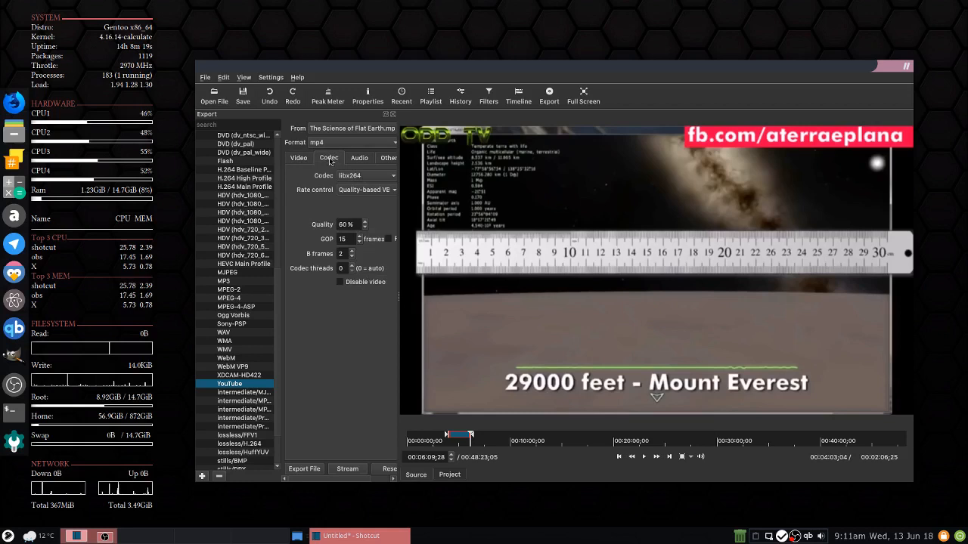
left_click(360, 158)
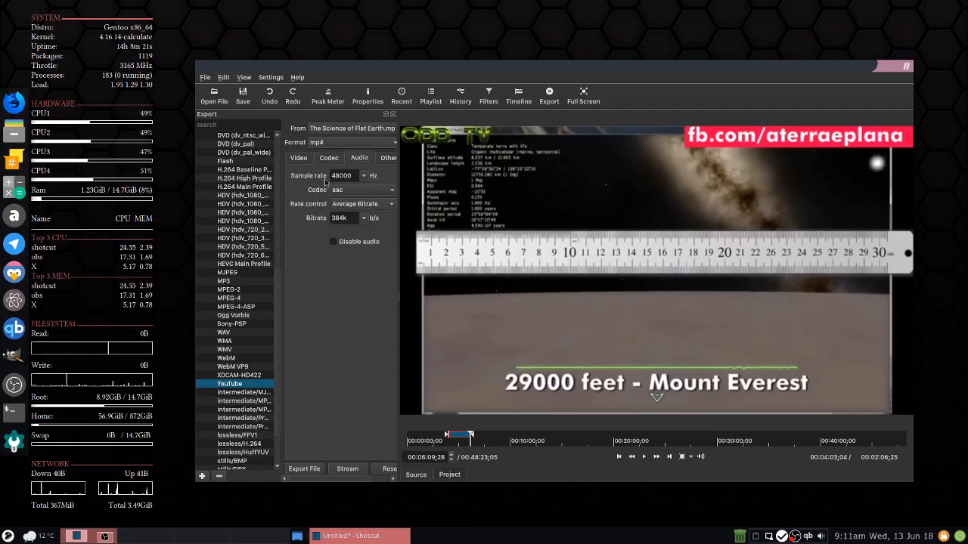
mouse_move(349, 260)
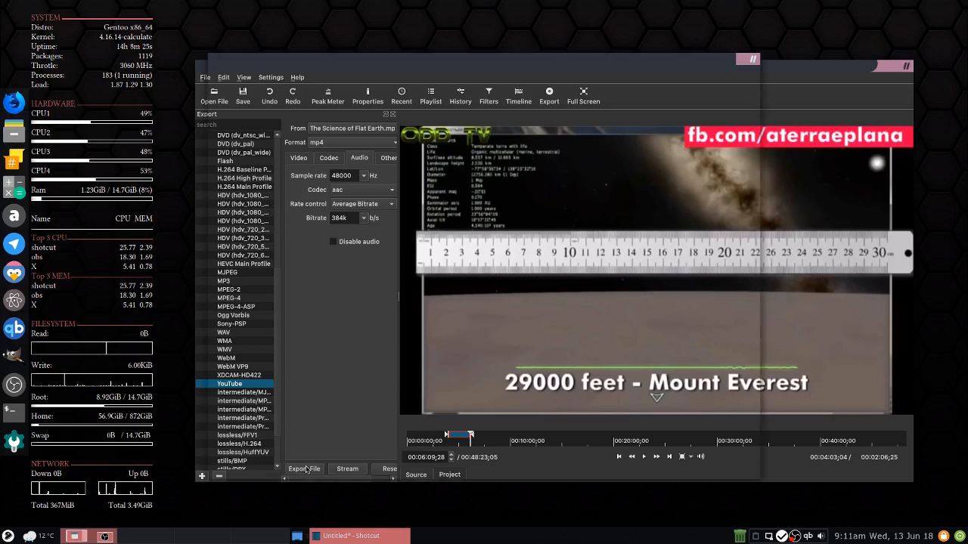
Start an export of the project to a file in Videos, which fails on missing qmelt.
left_click(304, 469)
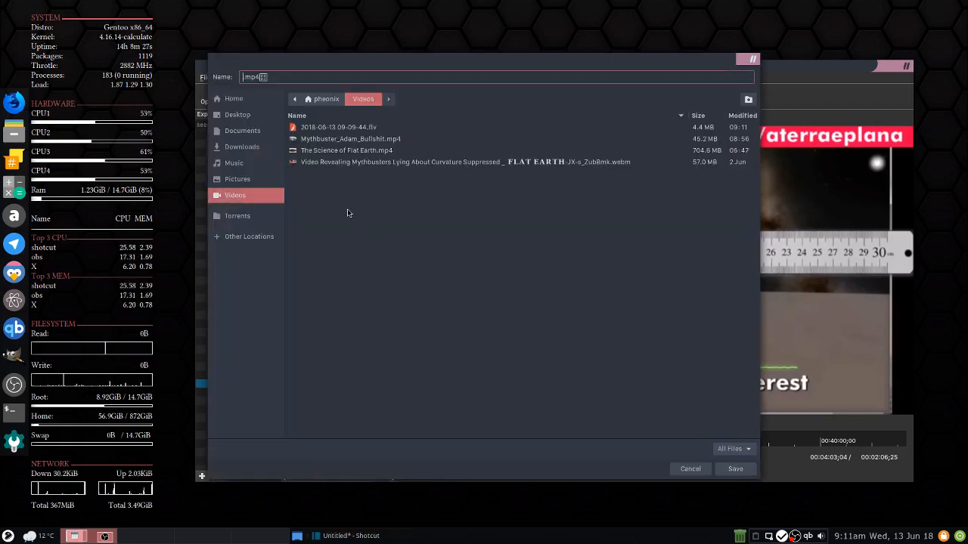
type("s")
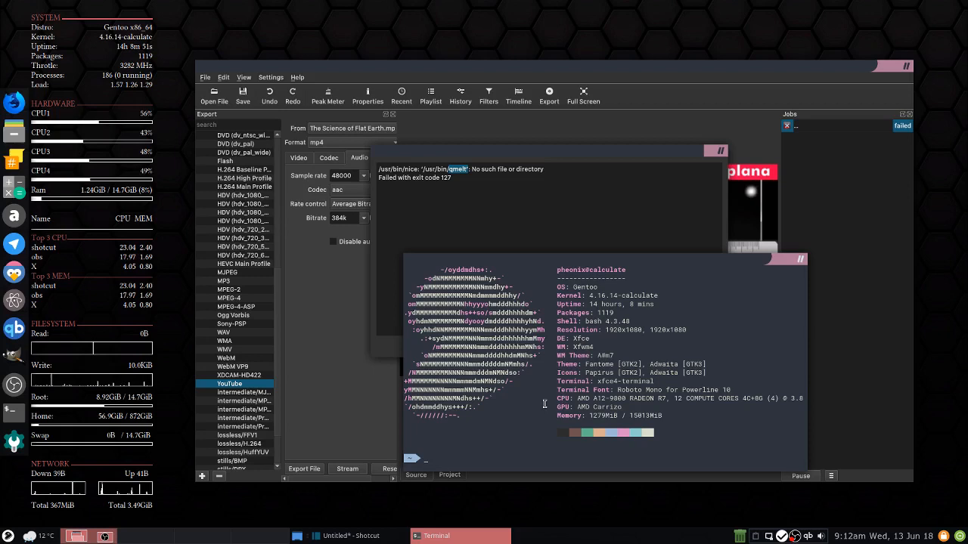
Check melt --version, then sudo ln -s /usr/bin/melt /usr/bin/qmelt so qmelt resolves.
type("melt --version")
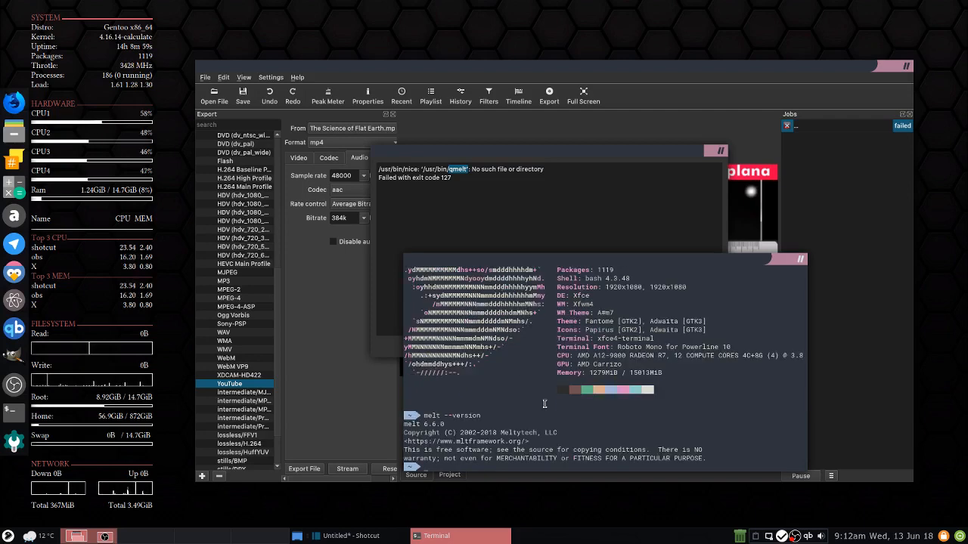
mouse_move(482, 429)
type("qmelt --version")
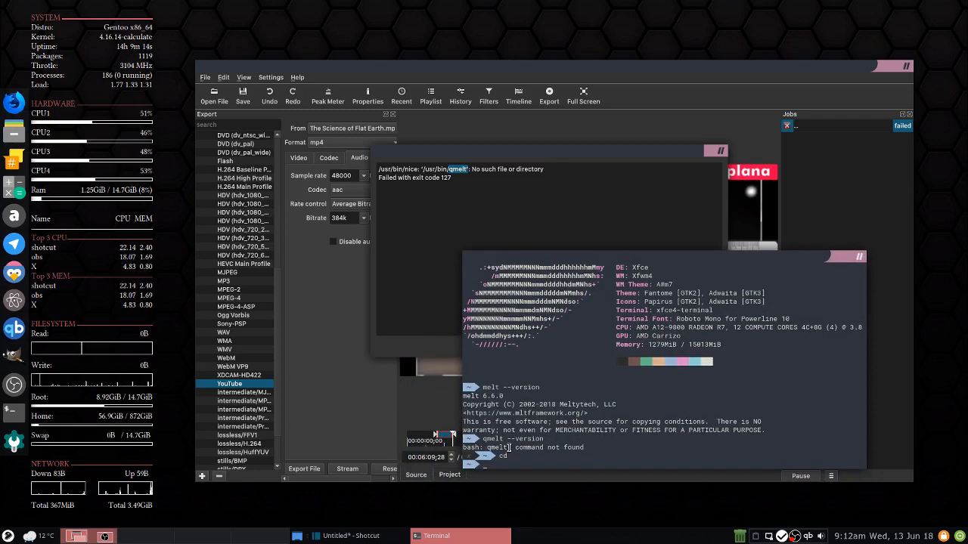
type("sudo ln -s /usr/bin")
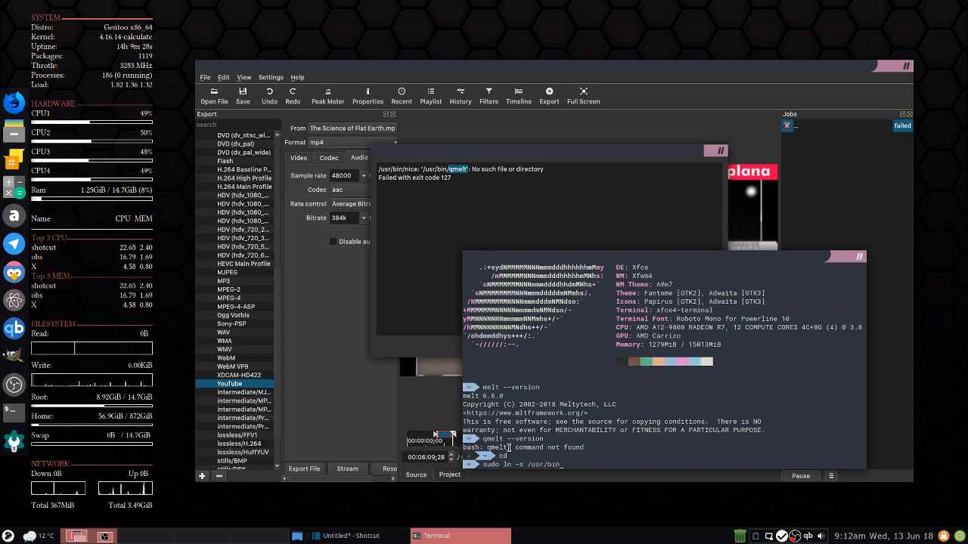
type("melt")
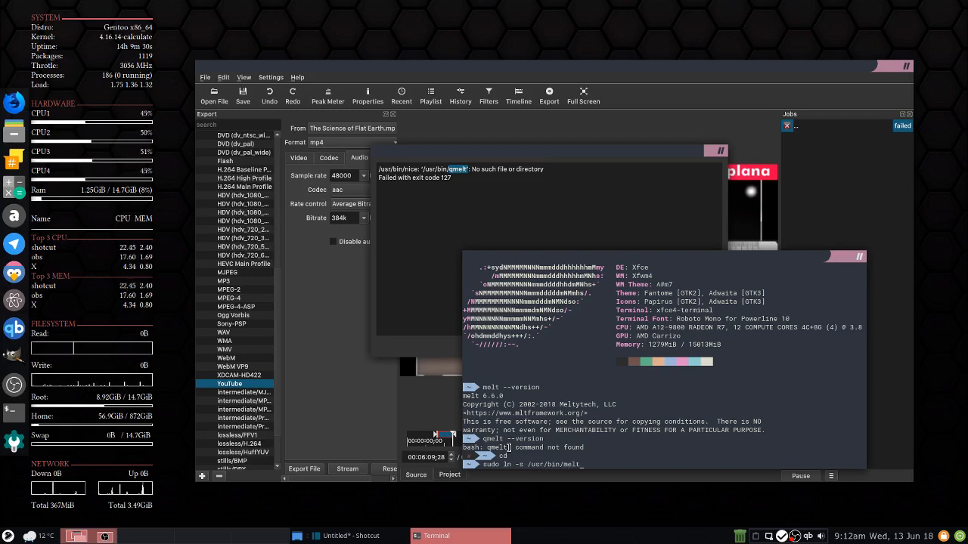
type("/usr/bin/")
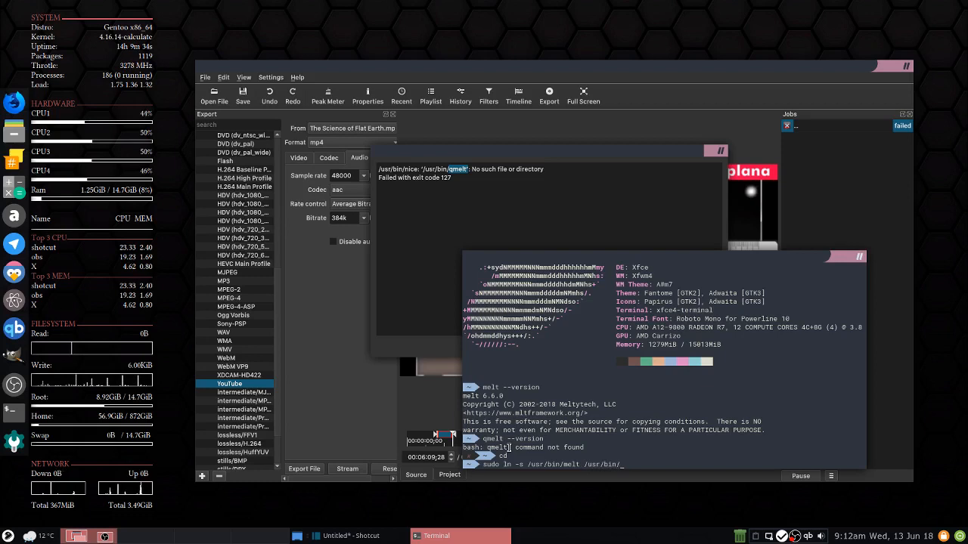
type("qmelt")
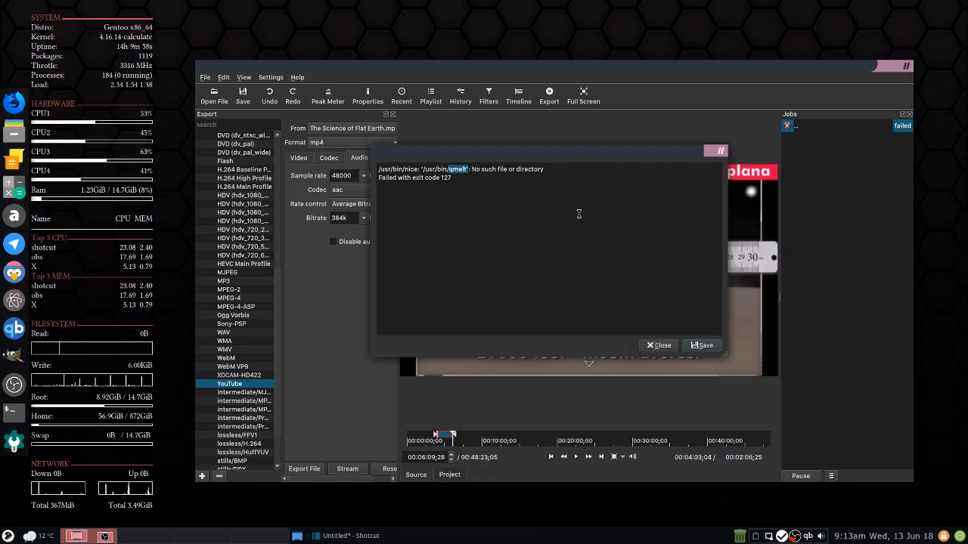
Dismiss the failed log and export again as something.mp4, reviewing the codec and video settings.
left_click(658, 345)
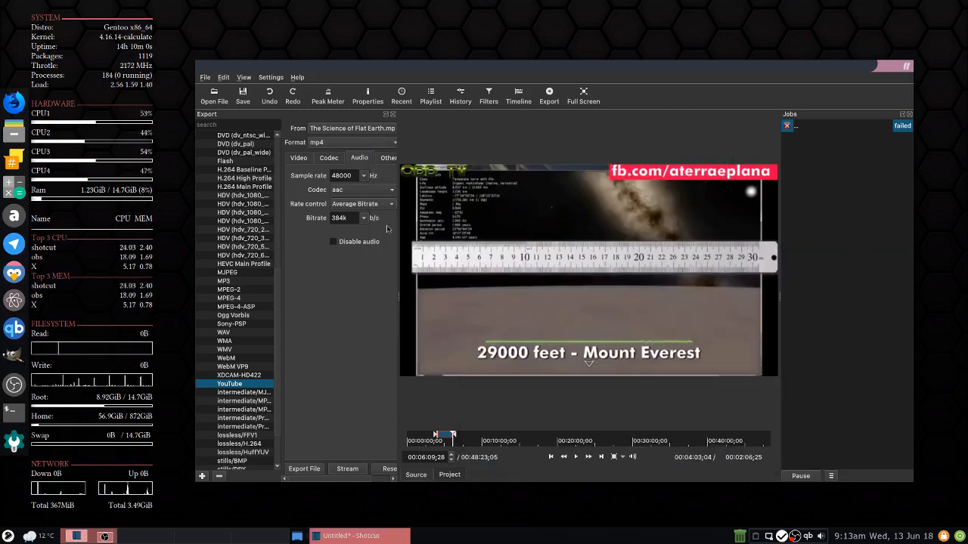
left_click(304, 469)
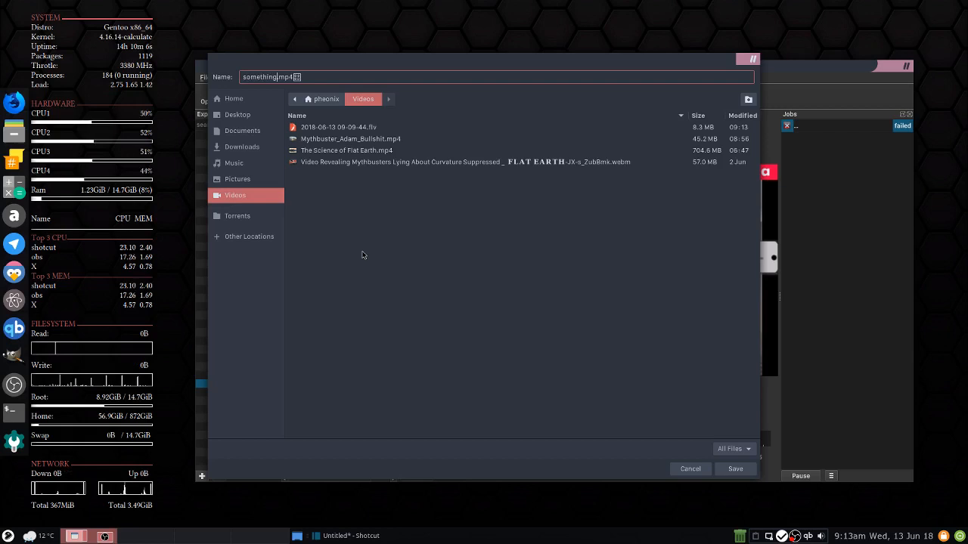
left_click(735, 469)
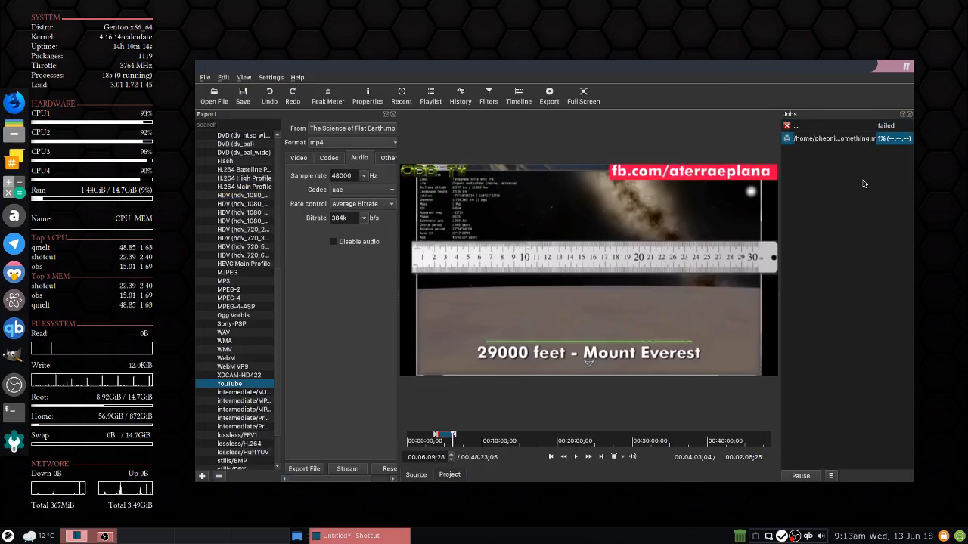
mouse_move(866, 179)
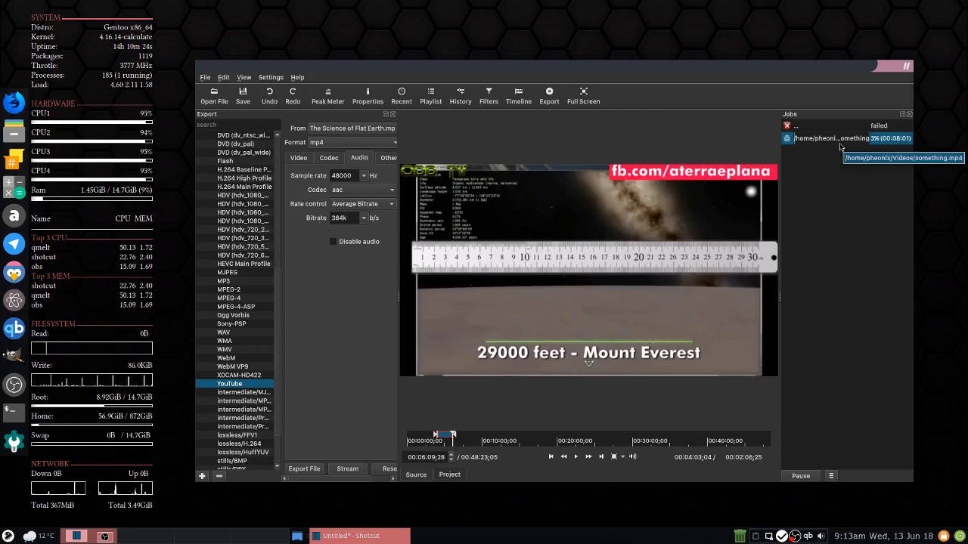
left_click(329, 157)
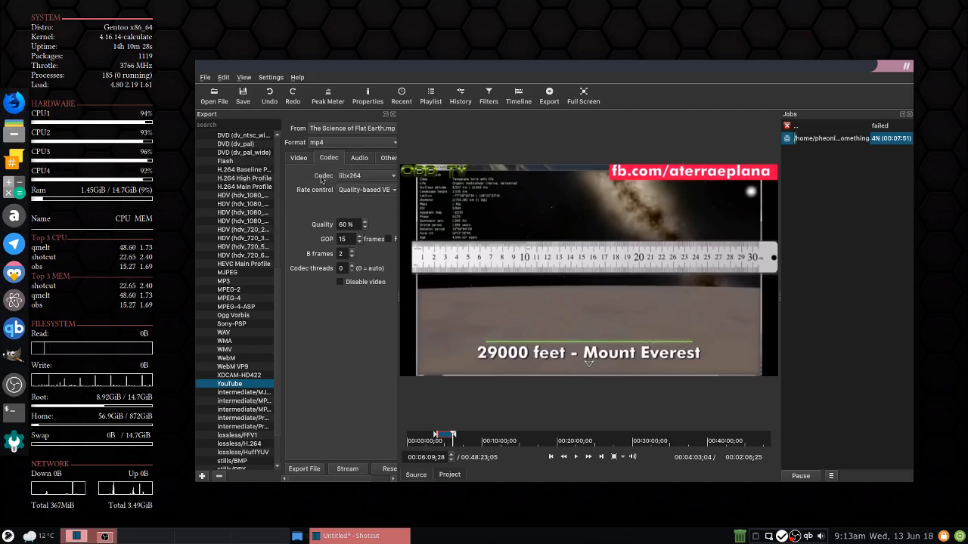
left_click(300, 157)
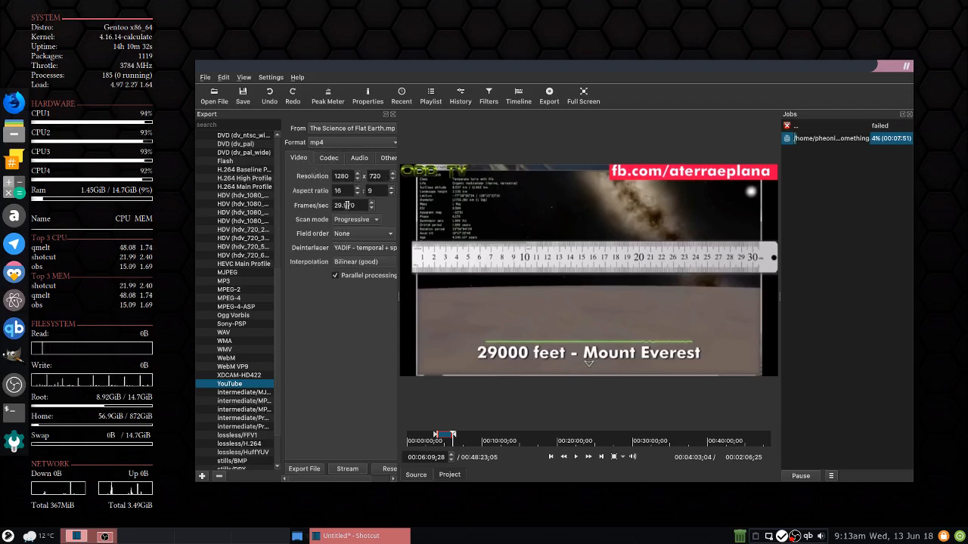
right_click(831, 139)
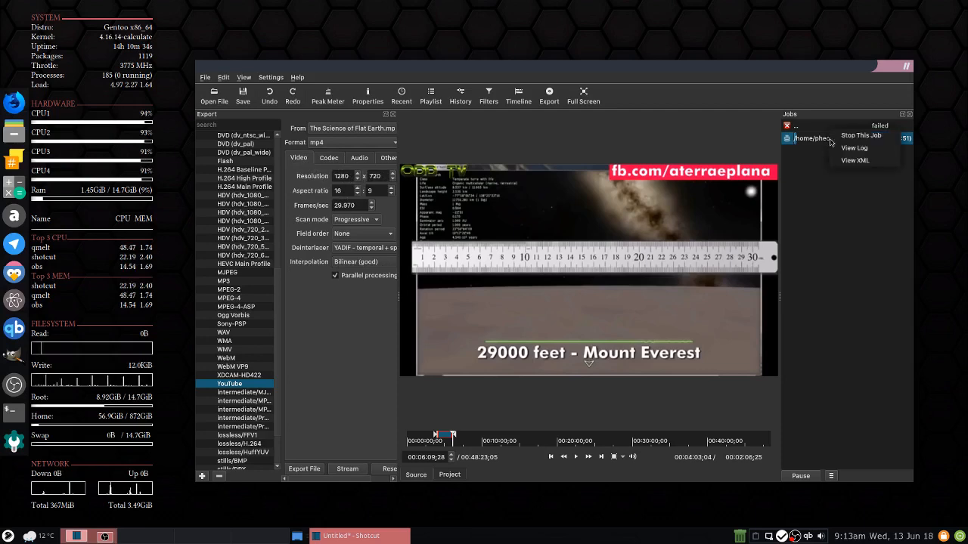
mouse_move(855, 148)
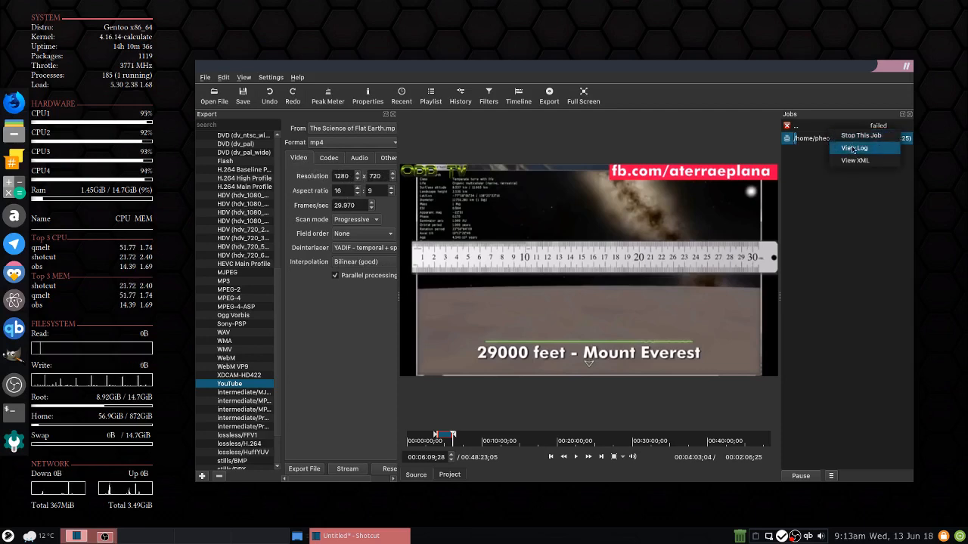
left_click(853, 149)
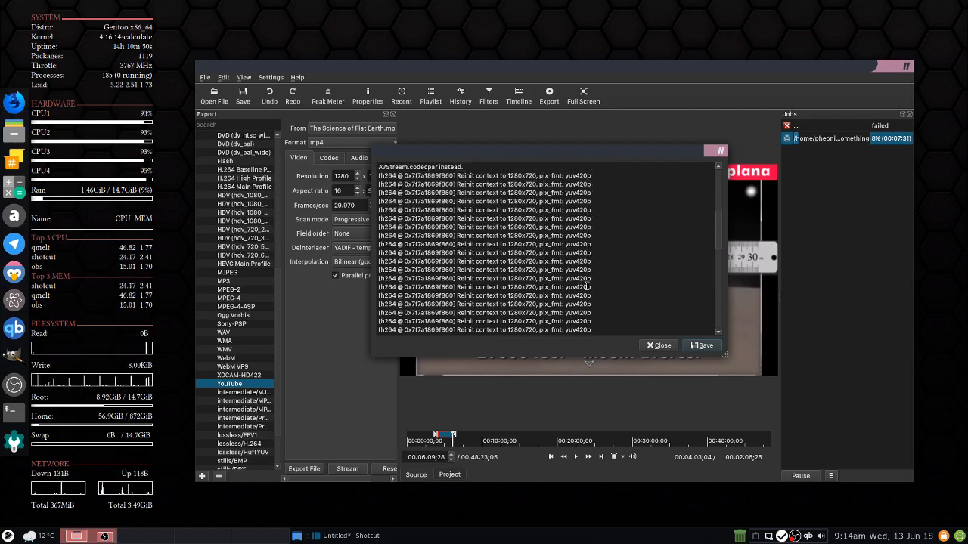
left_click(659, 345)
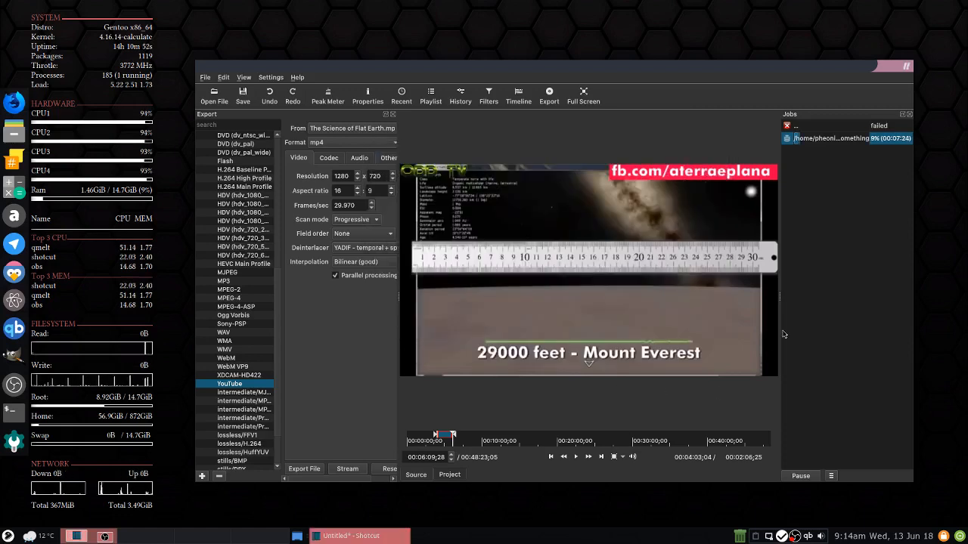